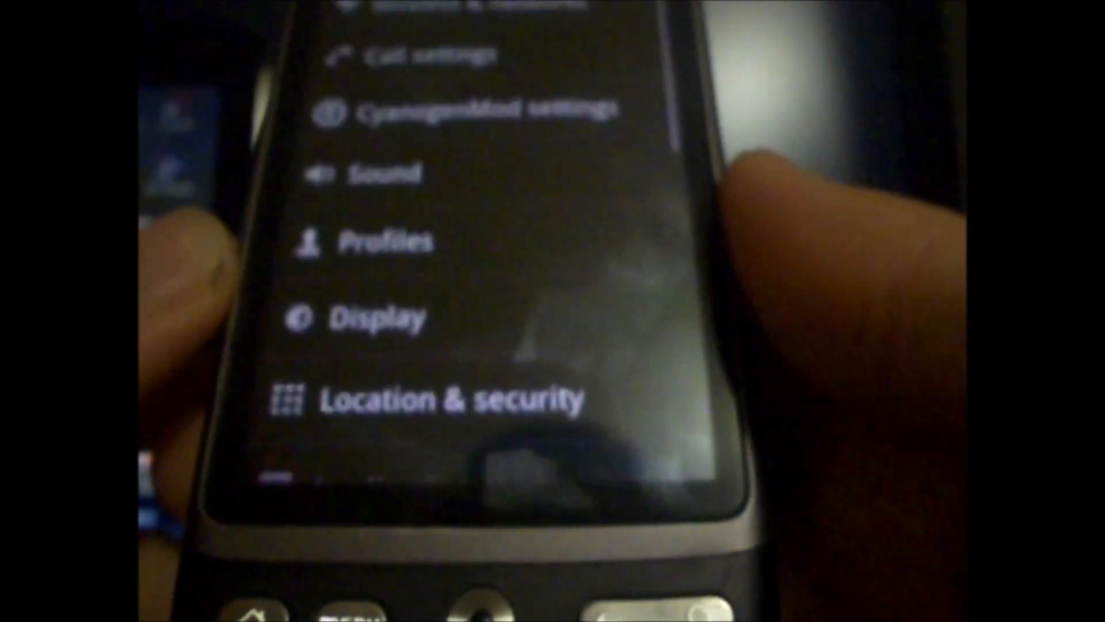
Search Google for the Android wireless tether app and open the android-wifi-tether result.
scroll("down", 3)
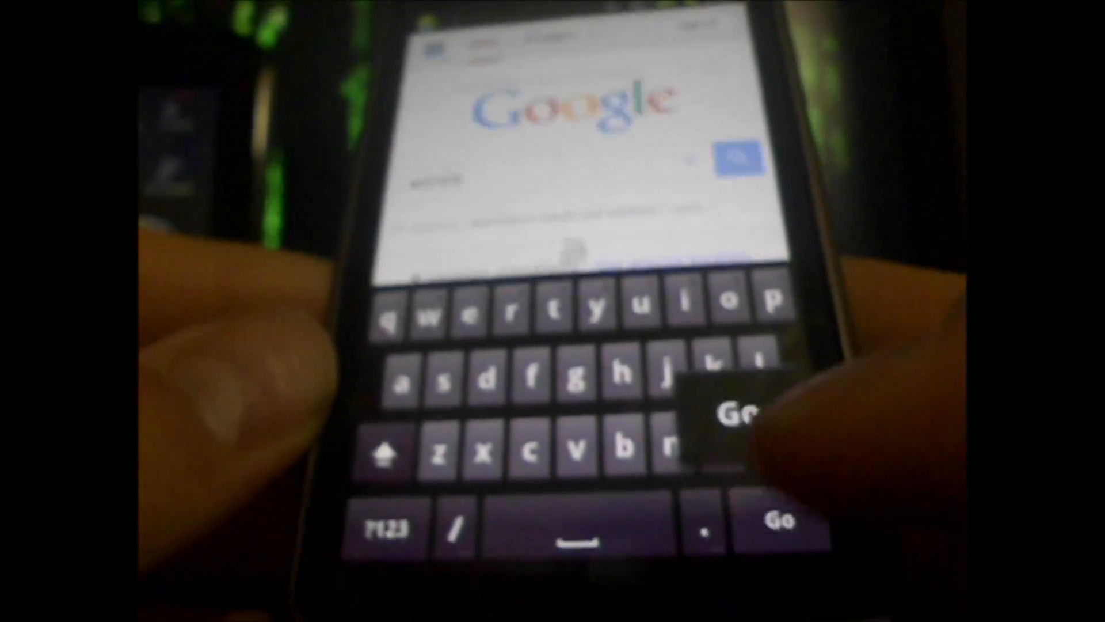
left_click(777, 520)
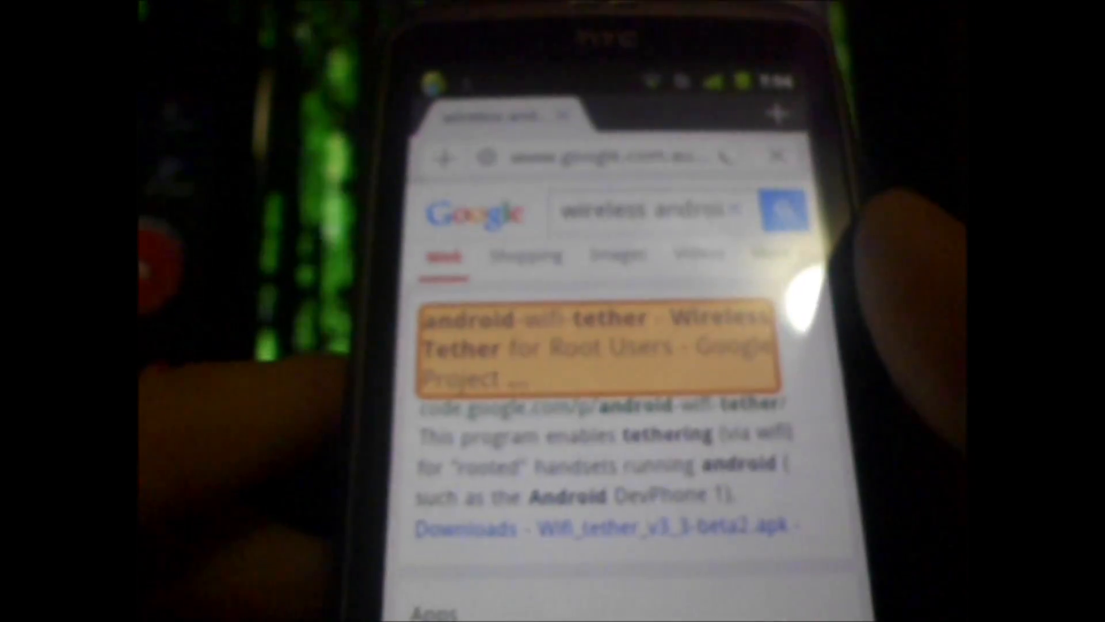
left_click(599, 345)
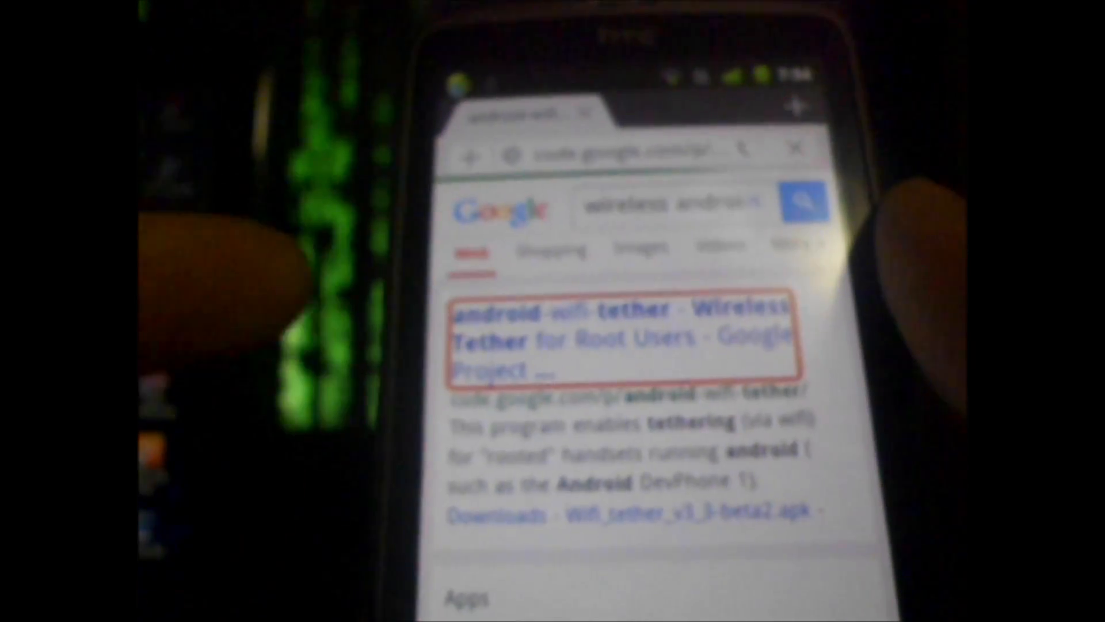
left_click(613, 338)
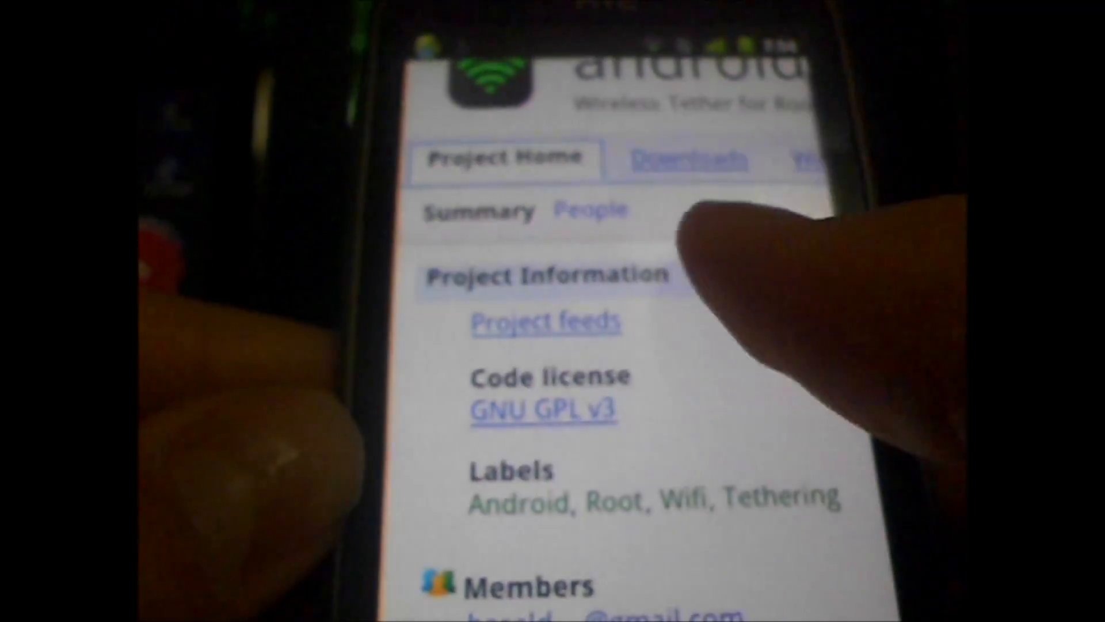
Scroll the Downloads list to the Wireless Tether 2.0.8-pre1 experimental release.
scroll("down", 3)
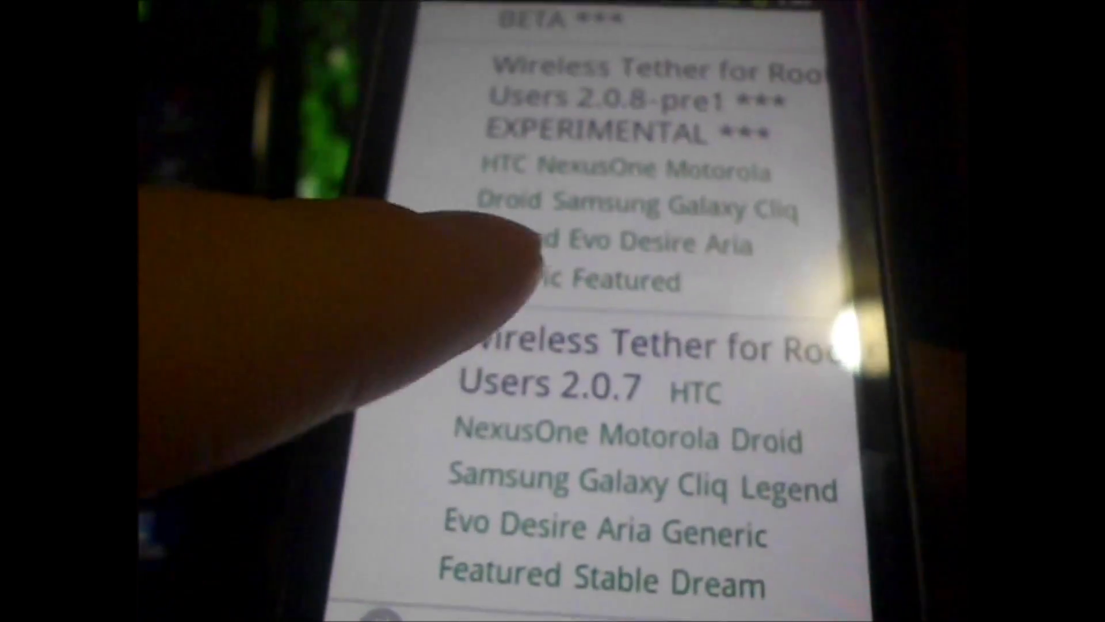
scroll("down", 3)
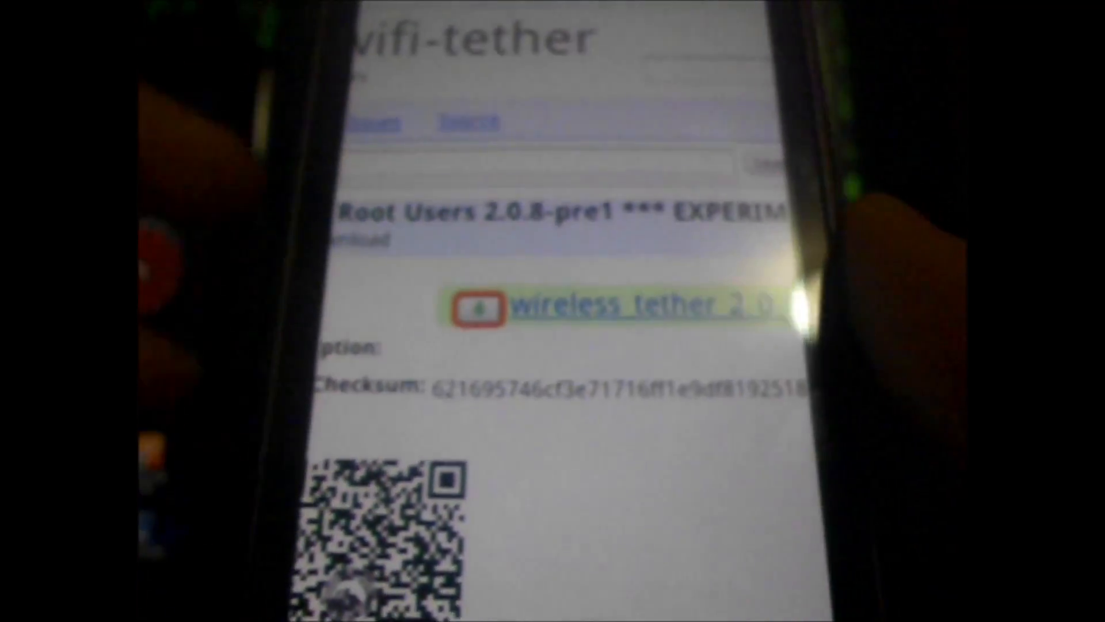
Download wireless_tether_2_0_8-pre1.apk and open the in-progress download.
left_click(635, 308)
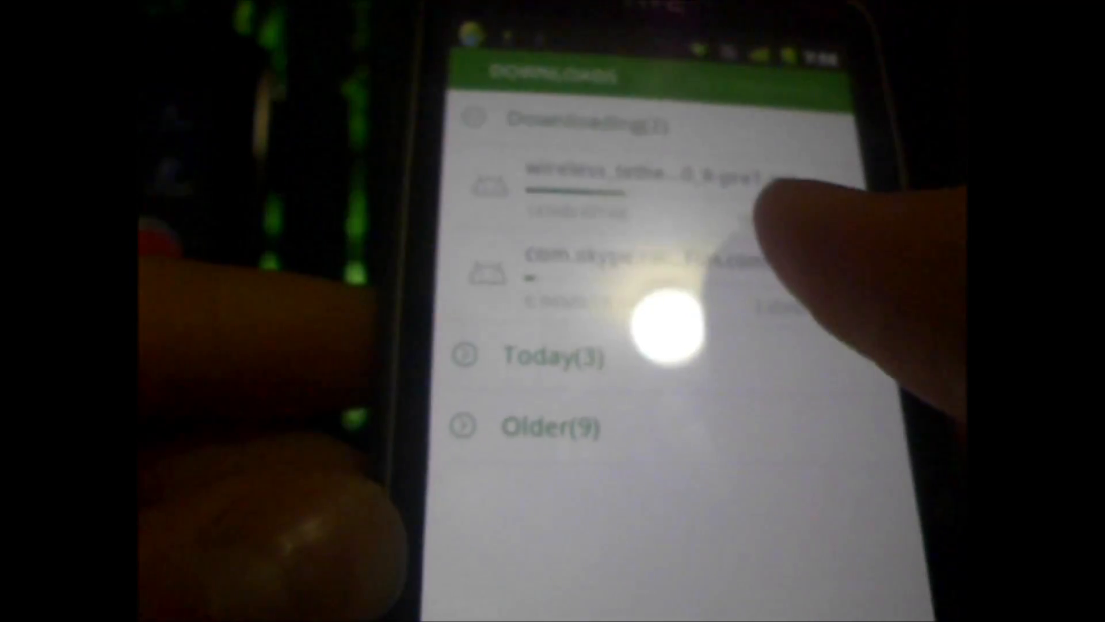
left_click(620, 275)
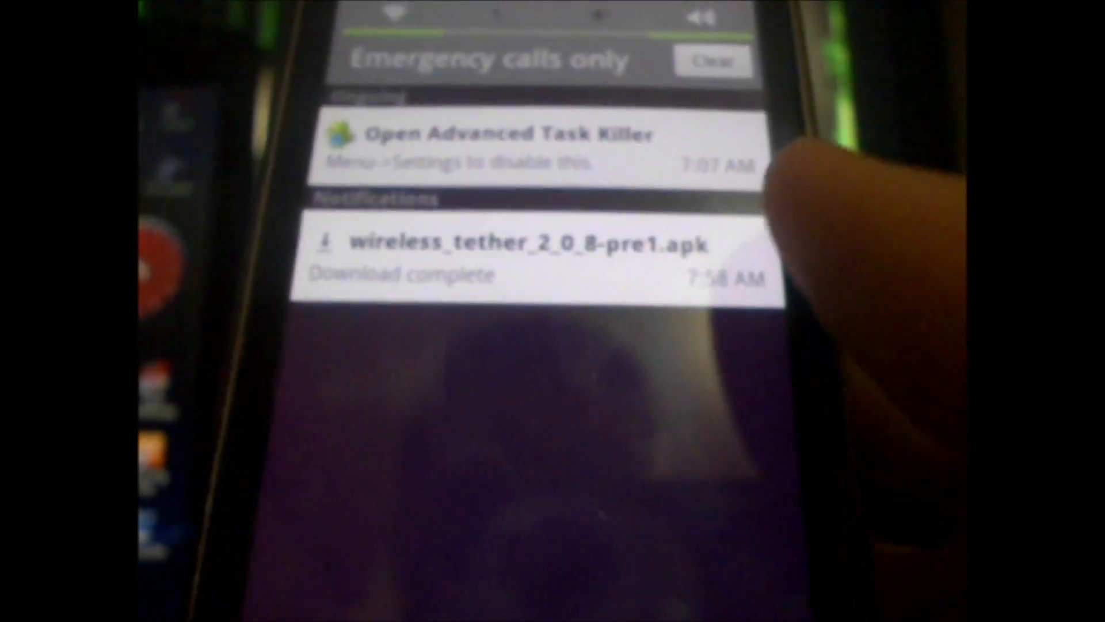
Install the downloaded 2.0.8-pre1 apk, replacing the existing Wireless Tether app.
left_click(531, 254)
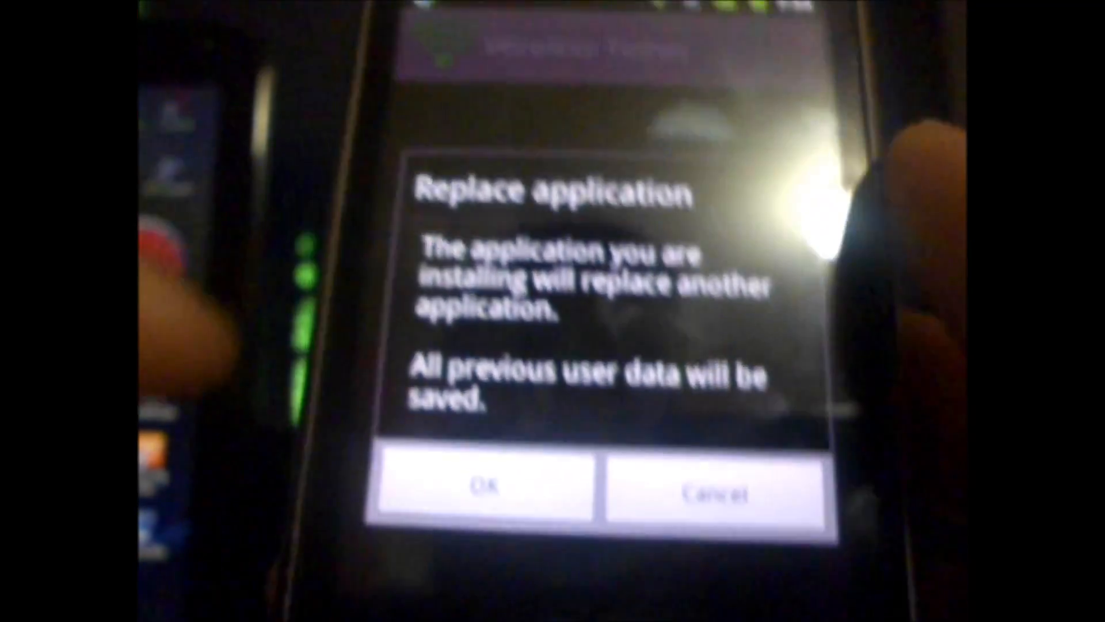
left_click(490, 488)
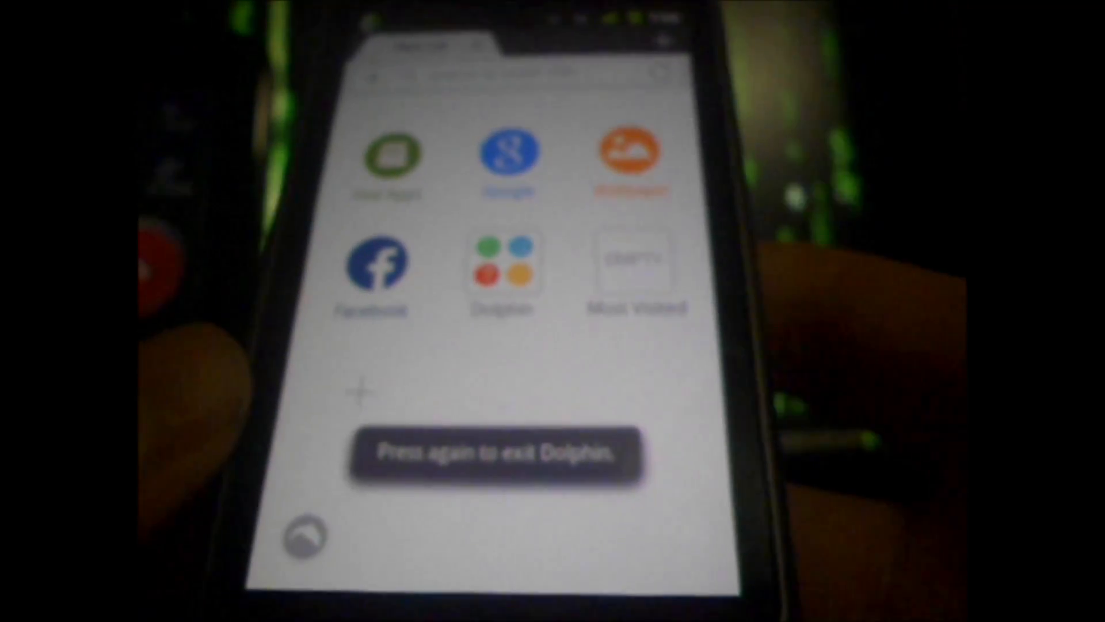
Exit Dolphin and find Wireless Tether in the app drawer to launch it.
key("back")
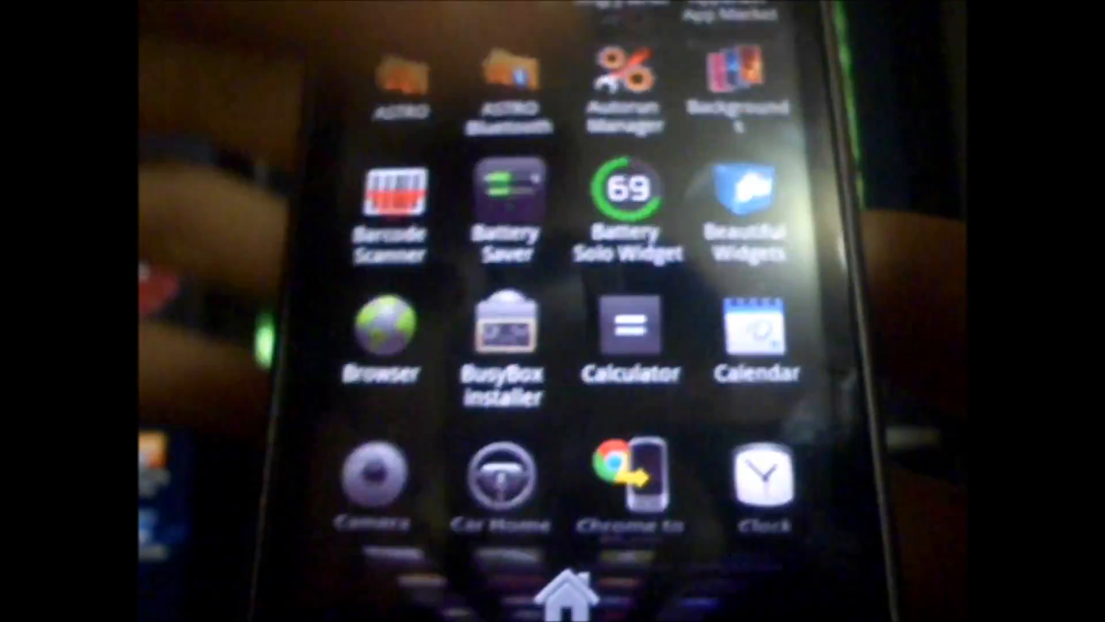
scroll("down", 3)
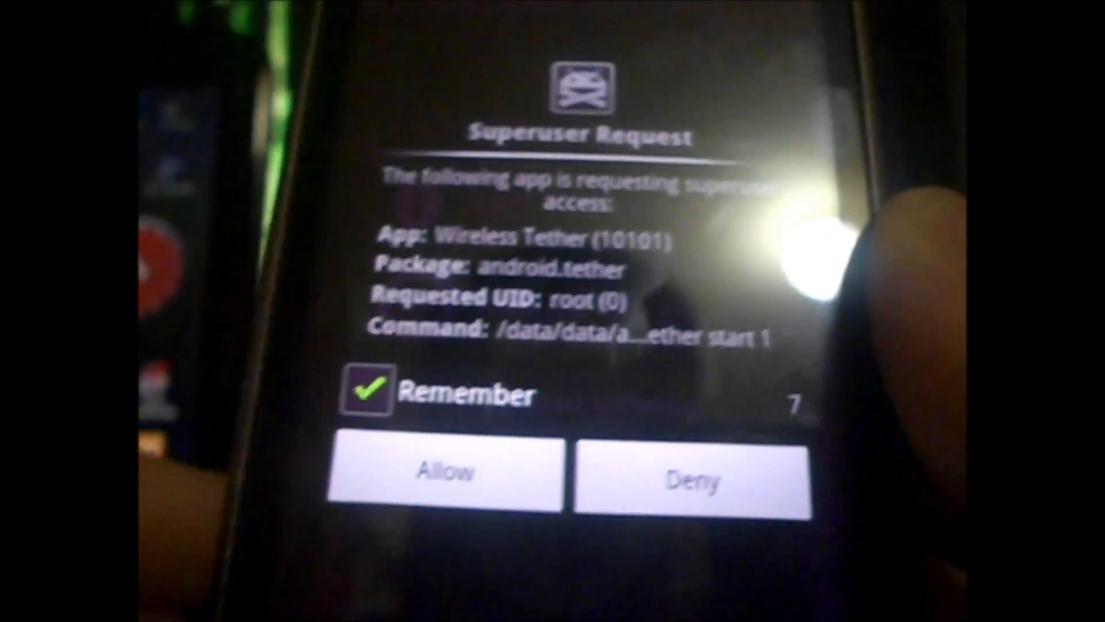
Allow Wireless Tether superuser root access and start tethering.
left_click(445, 472)
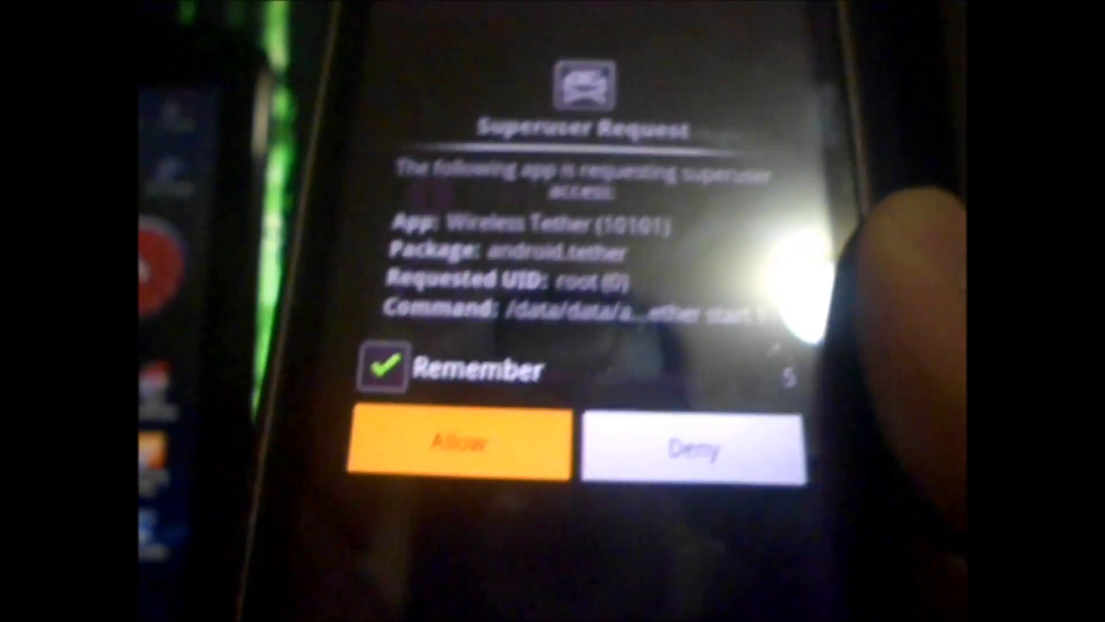
left_click(459, 445)
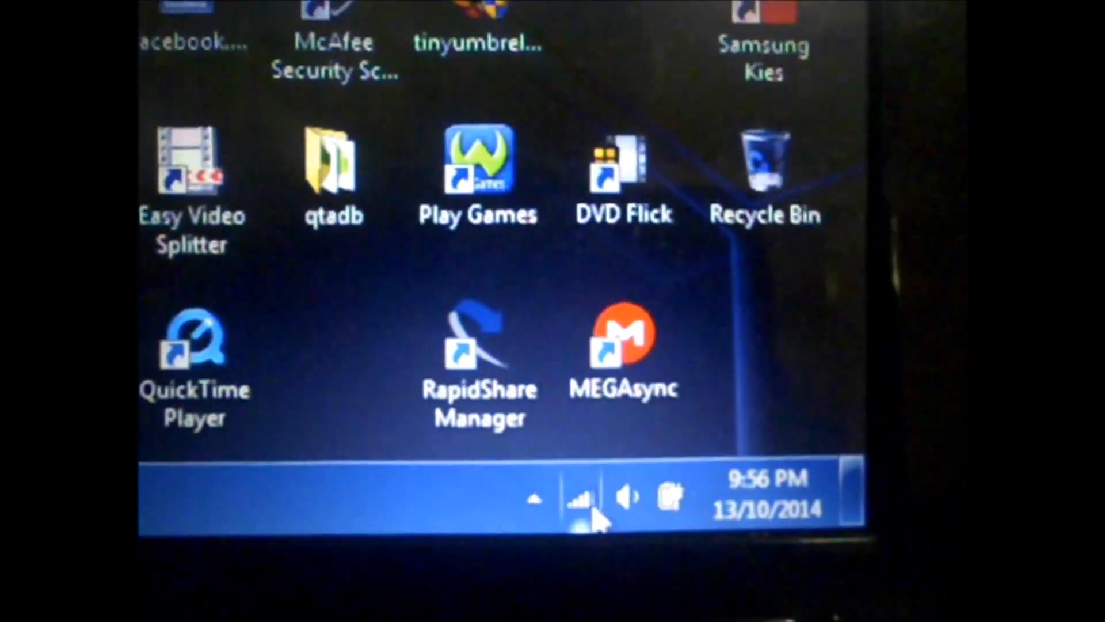
Select the AndroidTether network from the Windows 7 tray network list.
left_click(580, 497)
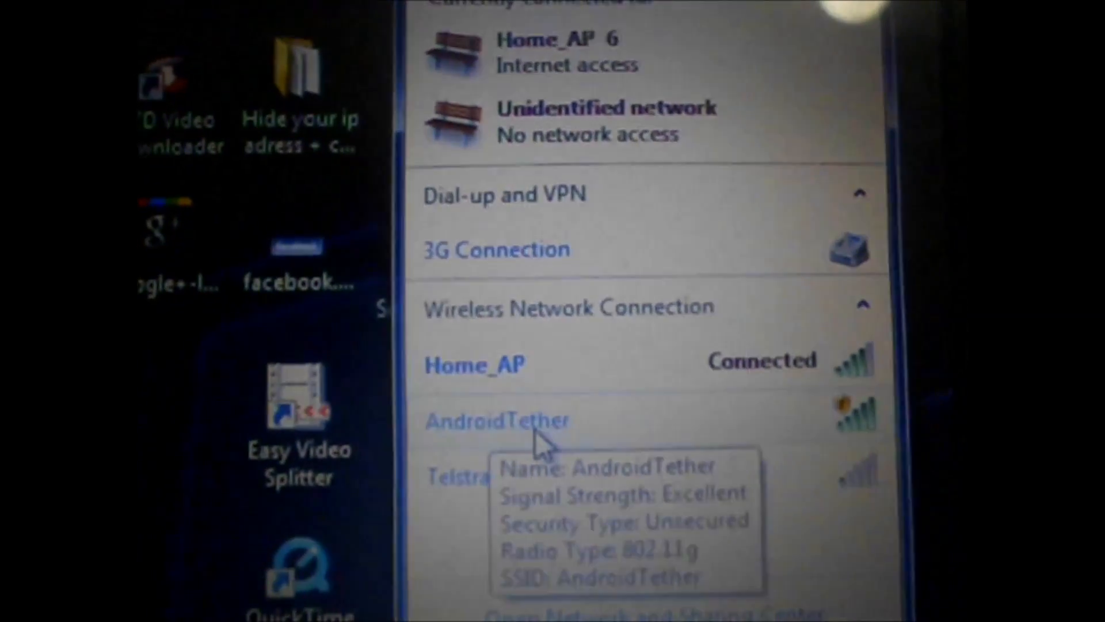
left_click(497, 421)
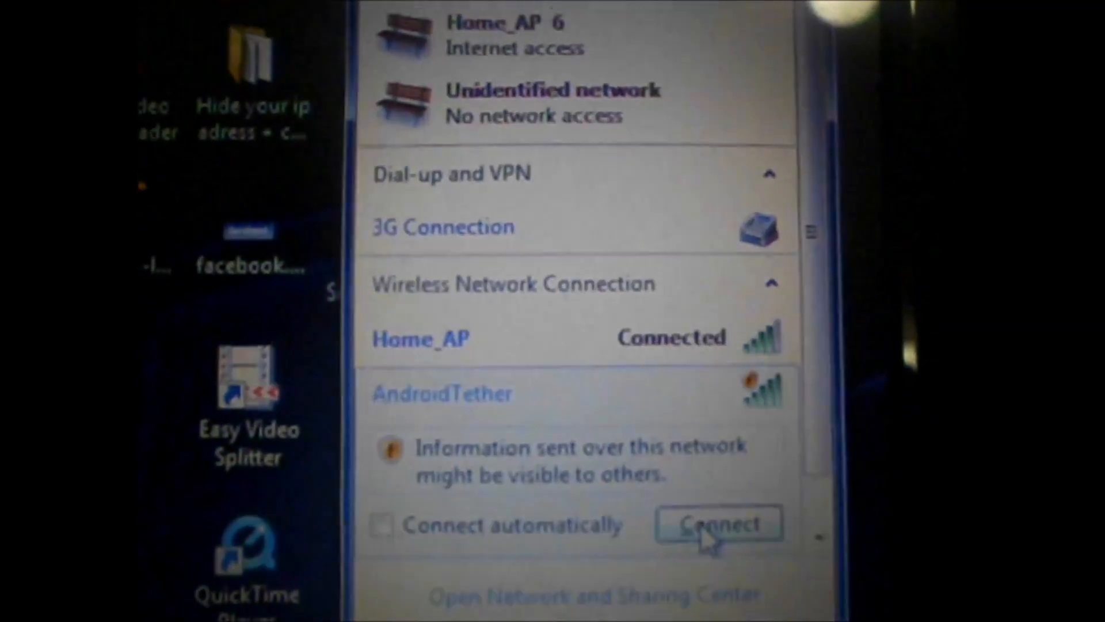